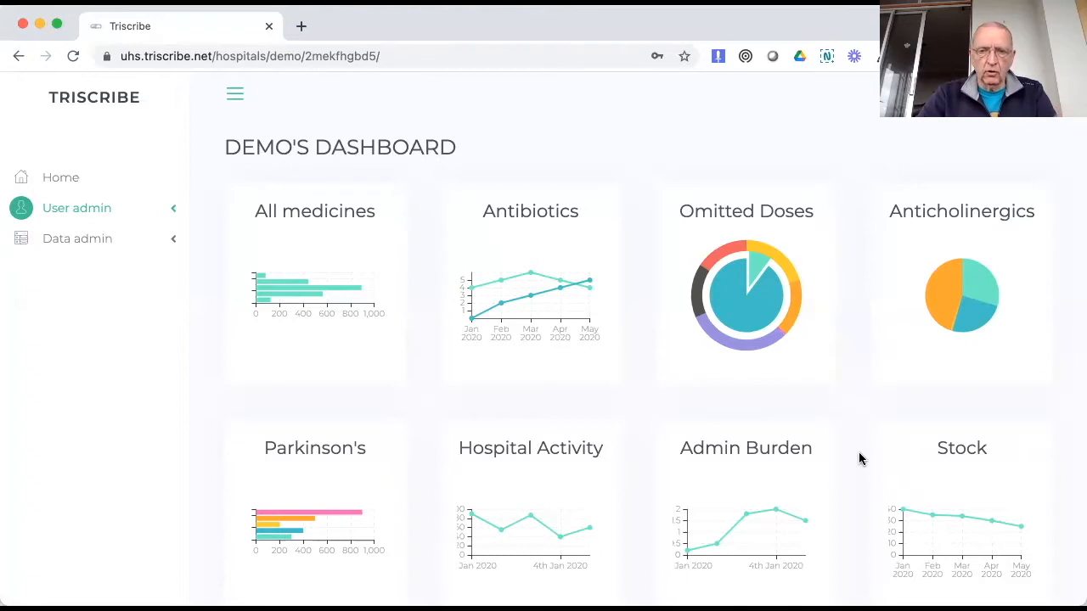
mouse_move(327, 319)
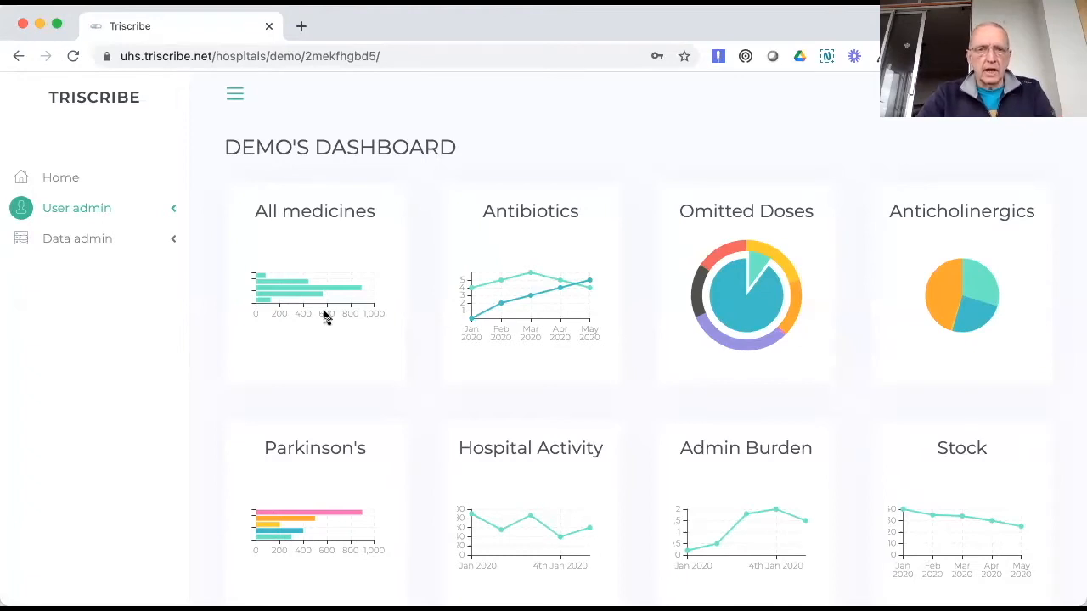
mouse_move(621, 136)
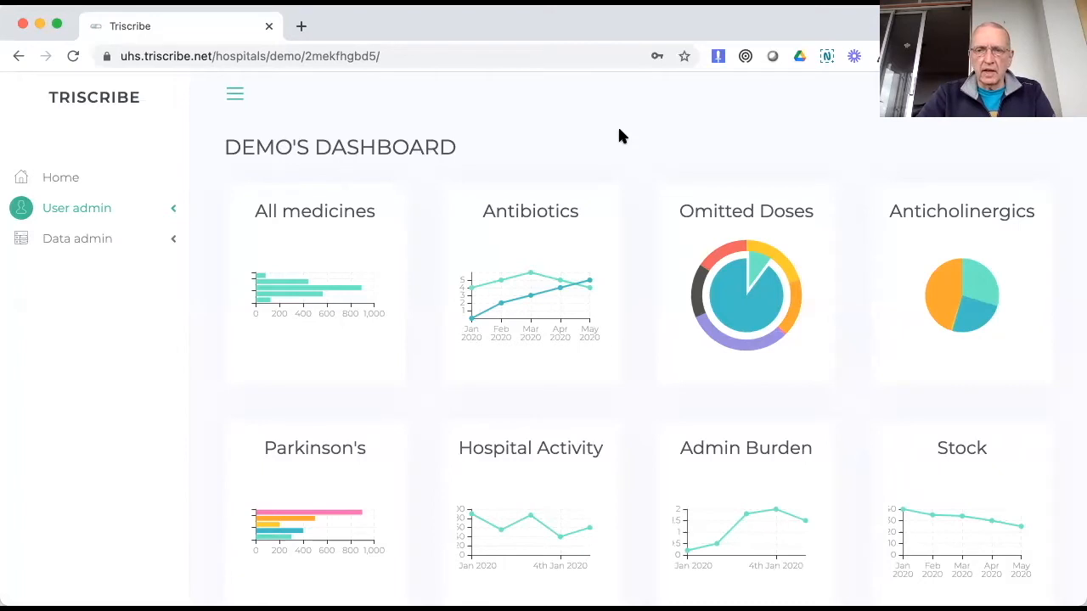
mouse_move(782, 250)
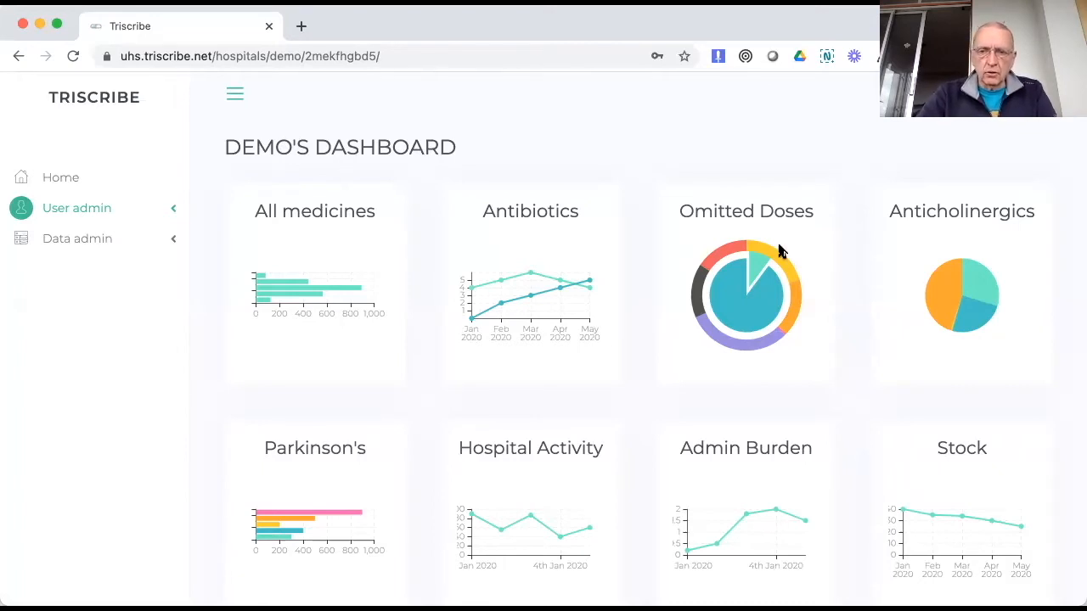
mouse_move(773, 316)
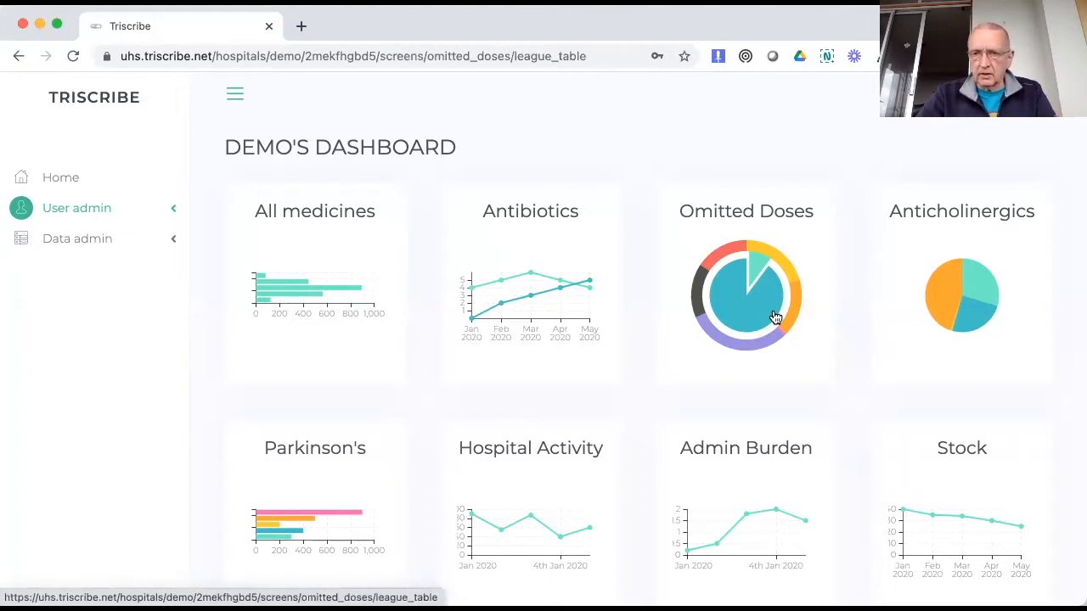
mouse_move(804, 230)
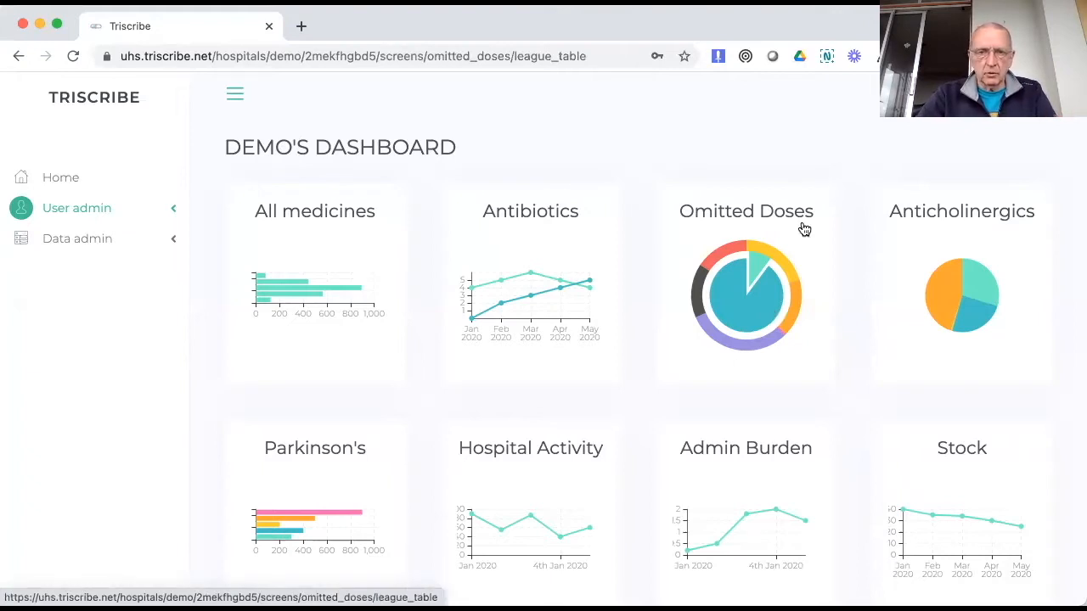
mouse_move(759, 315)
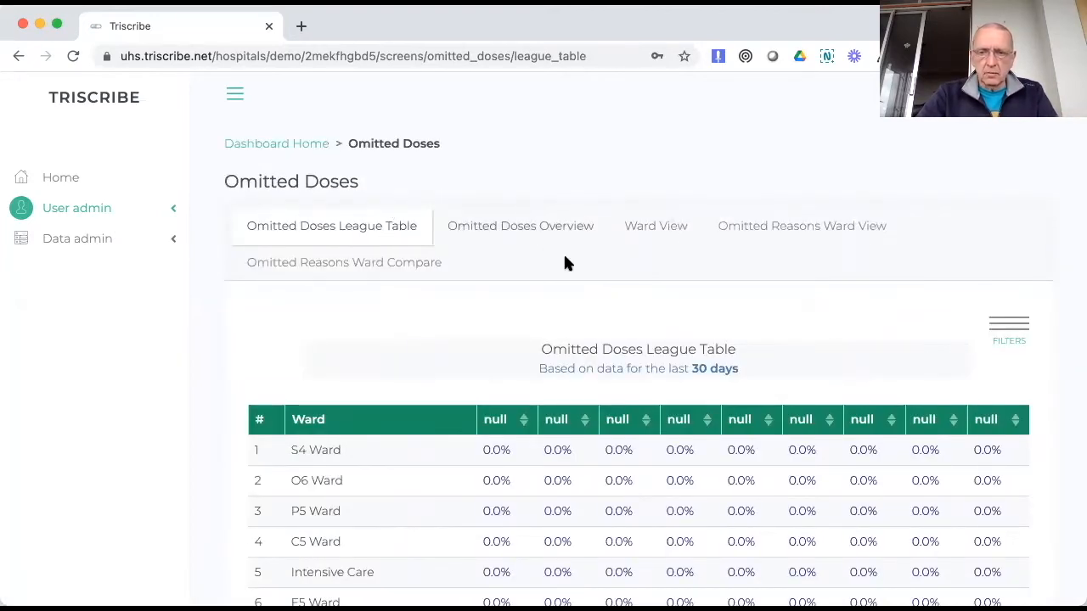
mouse_move(1066, 392)
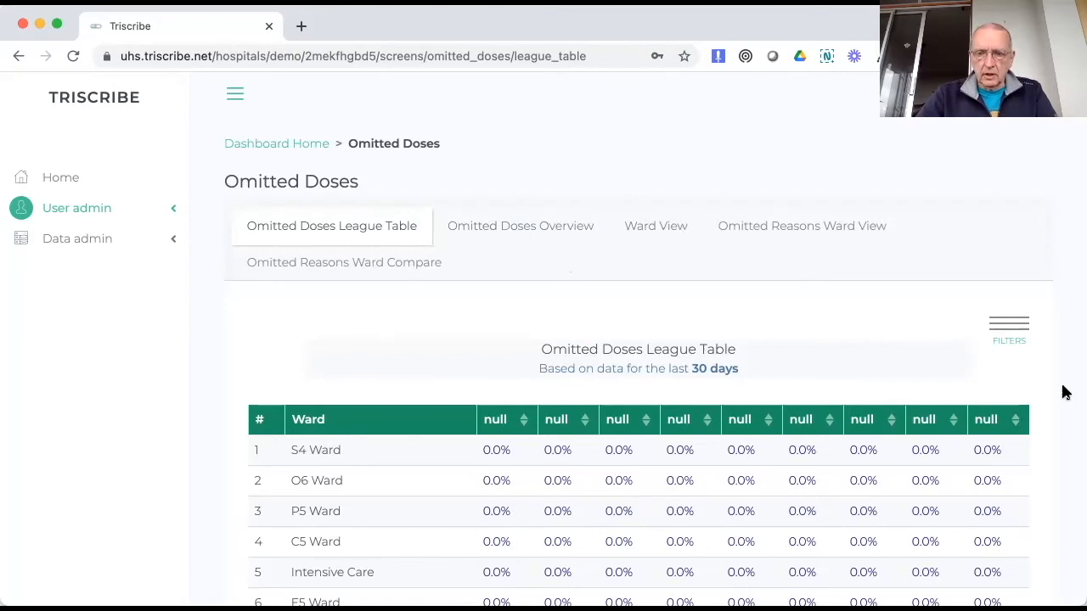
- Scroll down the Omitted Doses league table to see the nine ward rows
scroll(down, 3)
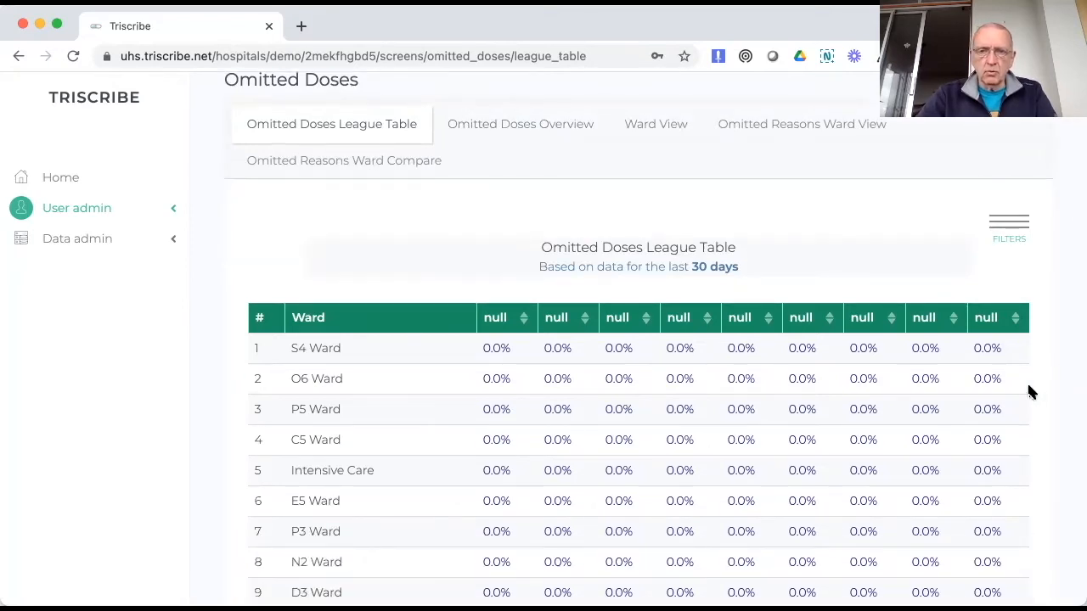
mouse_move(1009, 229)
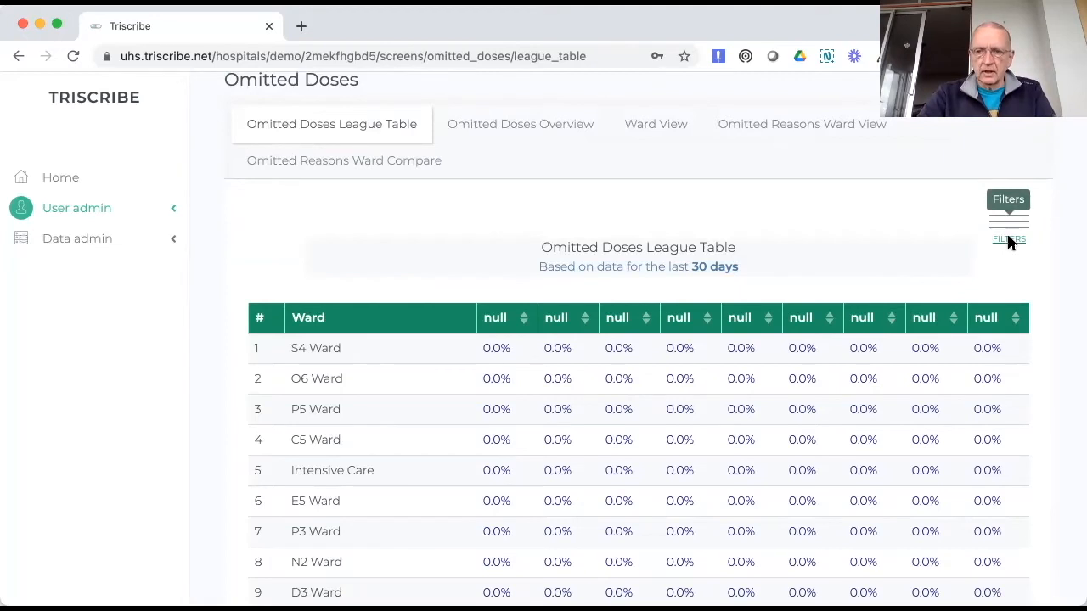
- Open the league table Filters panel and scroll through ward groups and omitted reasons
click(1008, 225)
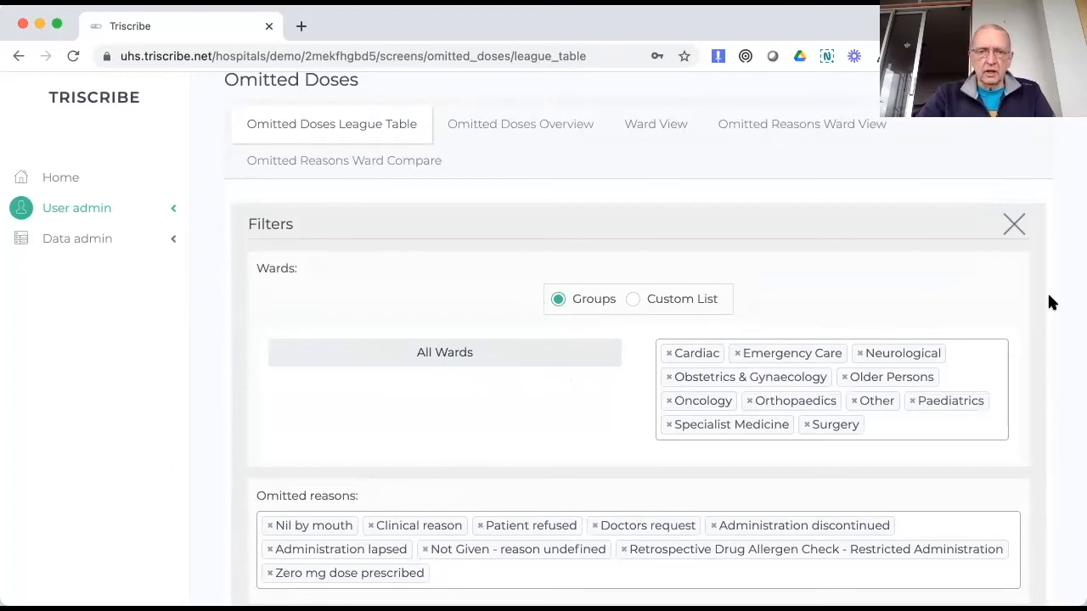
scroll(down, 3)
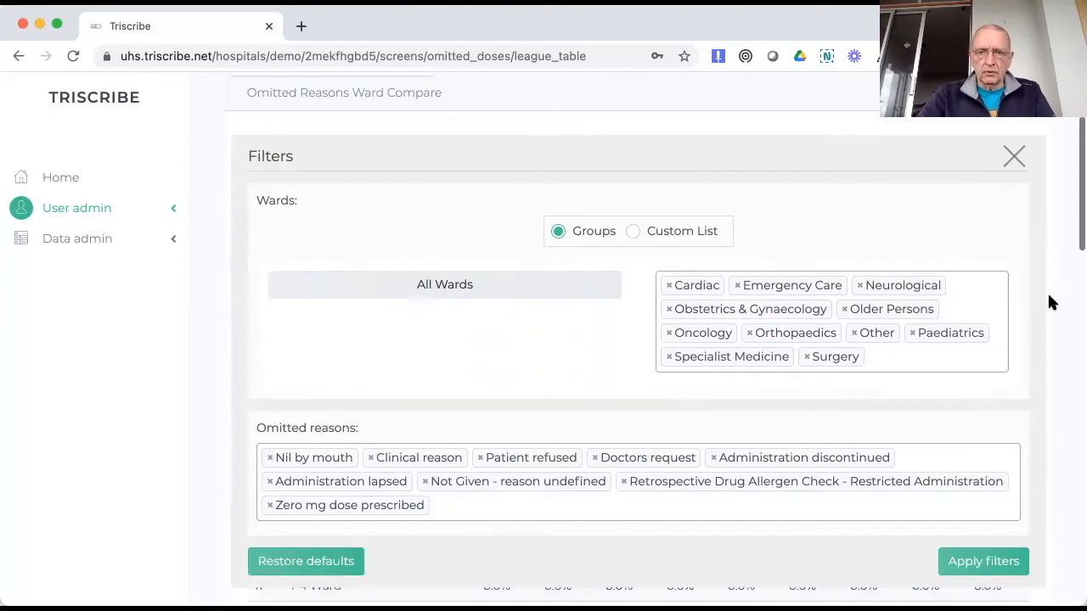
scroll(down, 3)
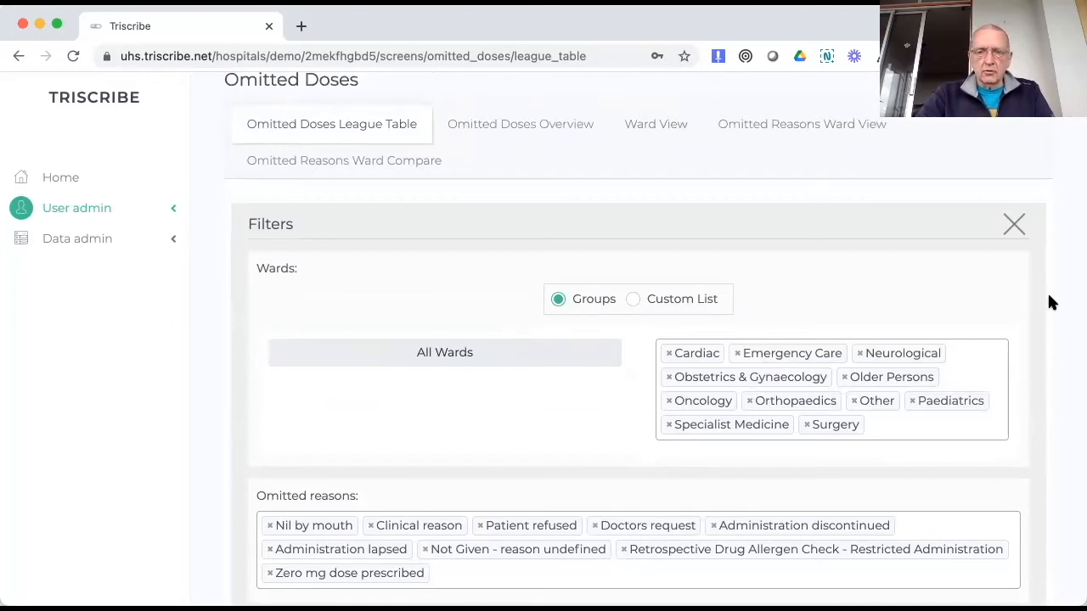
mouse_move(523, 381)
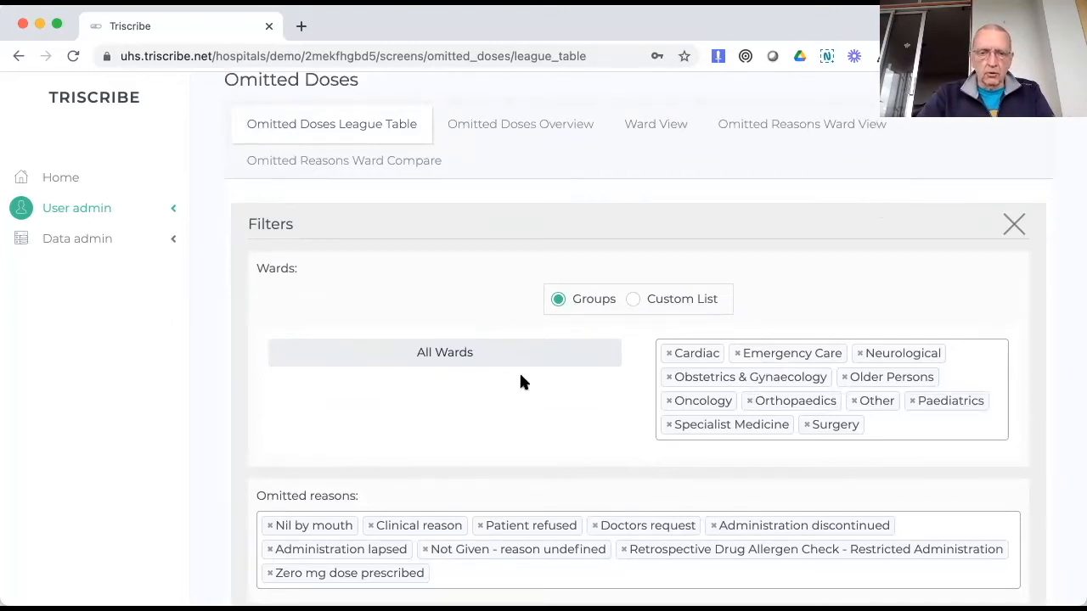
mouse_move(525, 356)
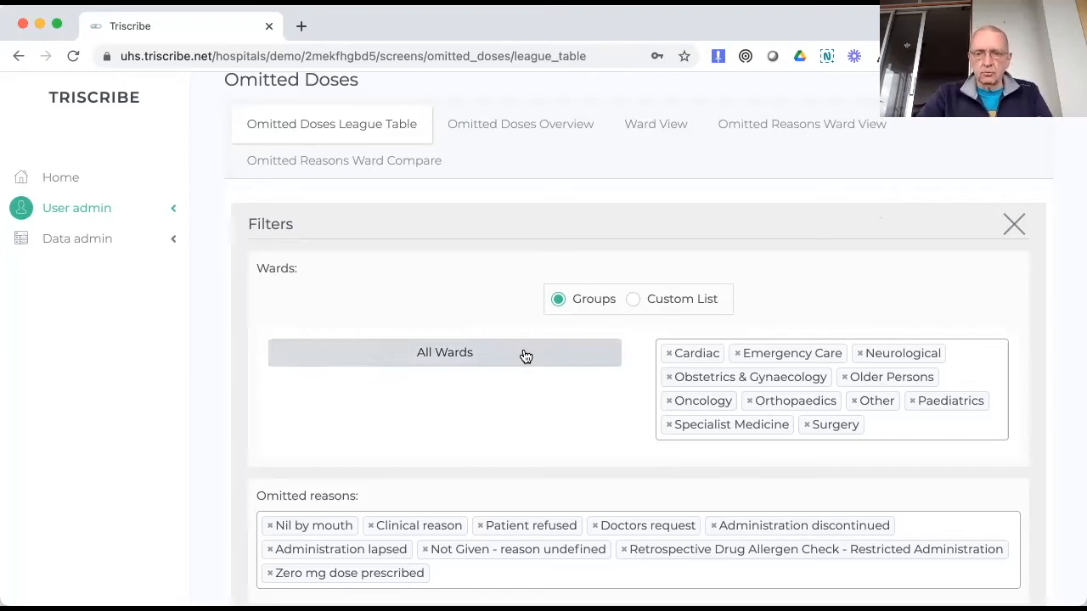
- Narrow the ward filter from All Wards to the Paediatrics group
click(444, 353)
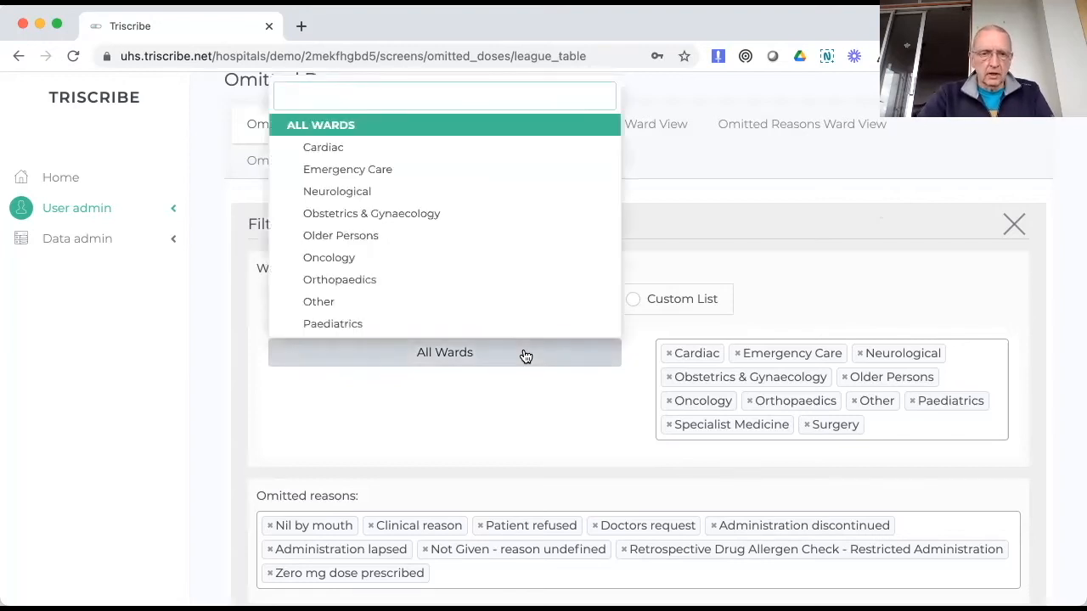
mouse_move(374, 326)
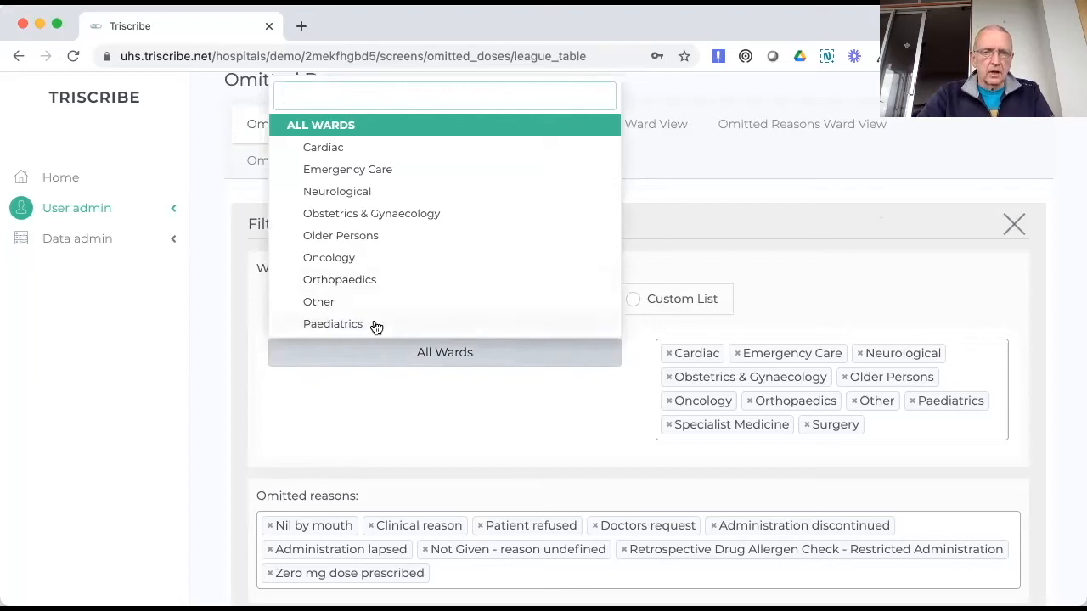
click(333, 323)
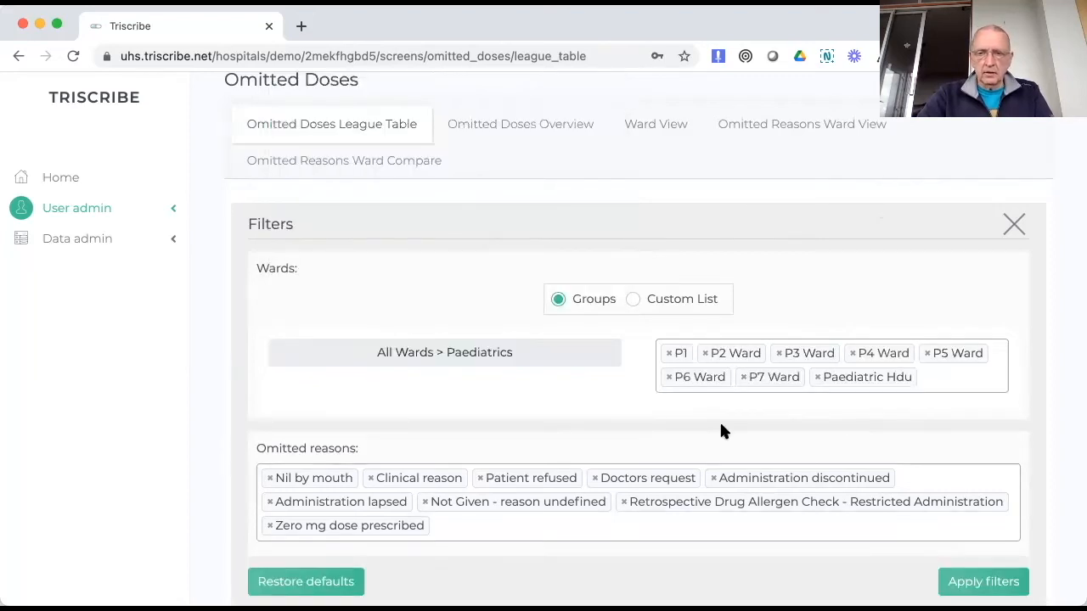
mouse_move(838, 403)
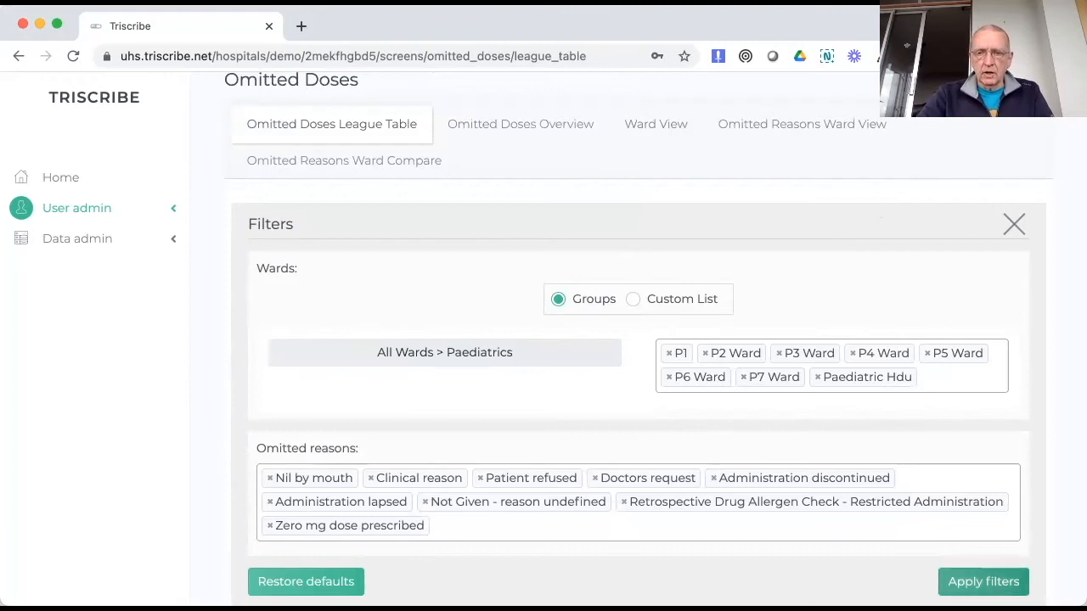
- Apply the Paediatrics ward filter so the table shows P1–P7 Ward and Paediatric HDU
click(983, 582)
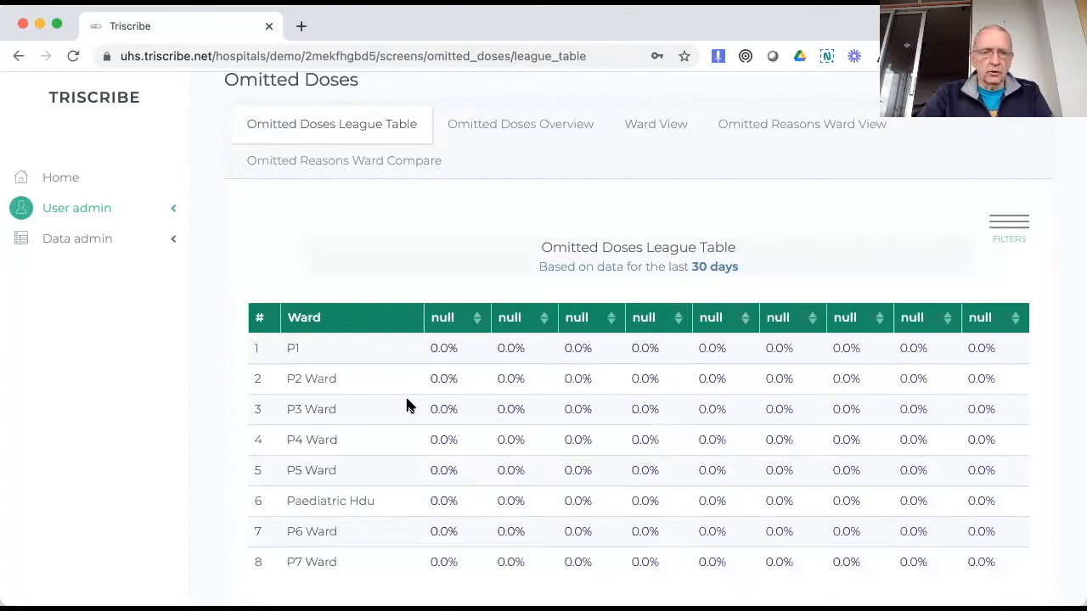
mouse_move(386, 376)
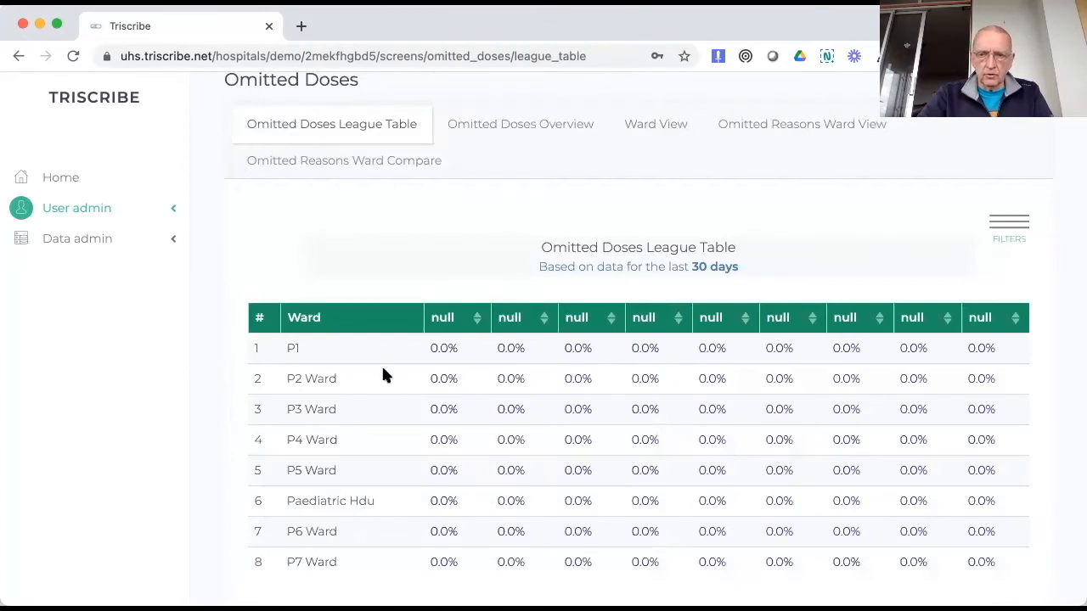
mouse_move(1009, 225)
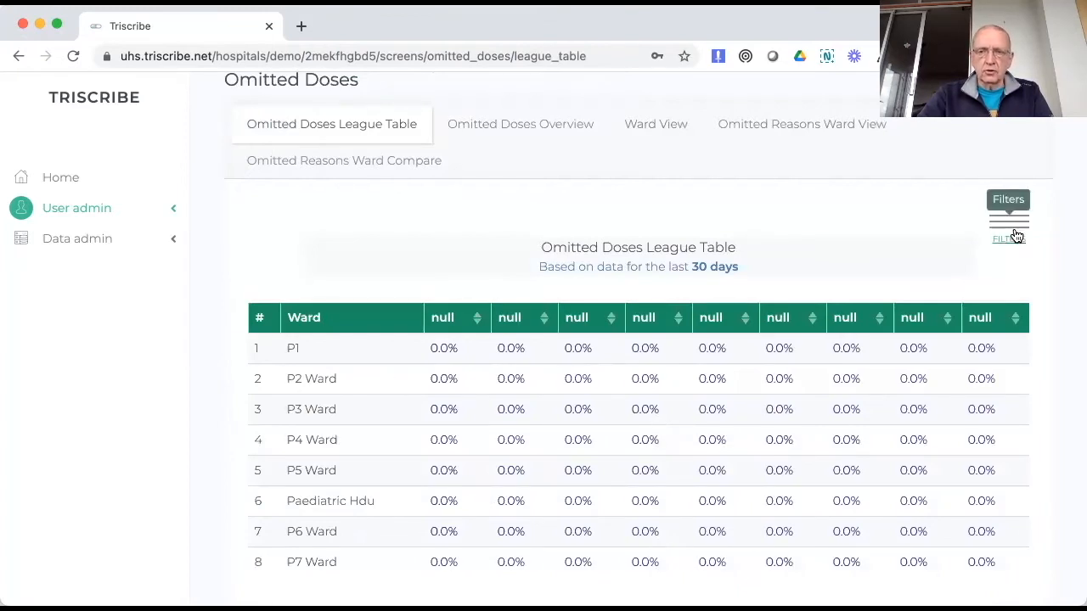
- Reopen the Filters panel and reset the ward scope to All Wards
click(1008, 215)
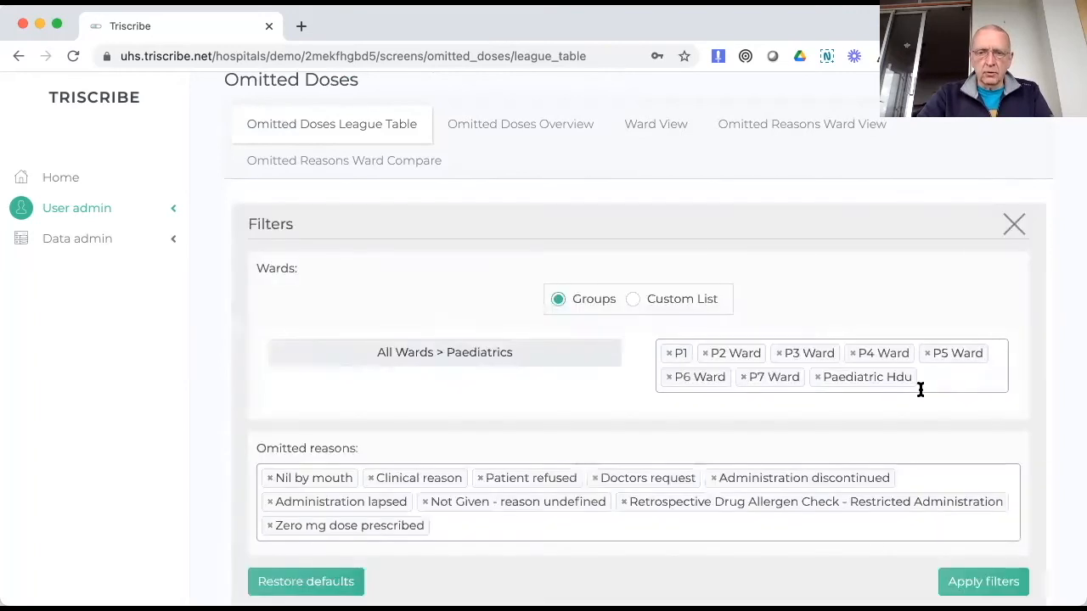
mouse_move(797, 372)
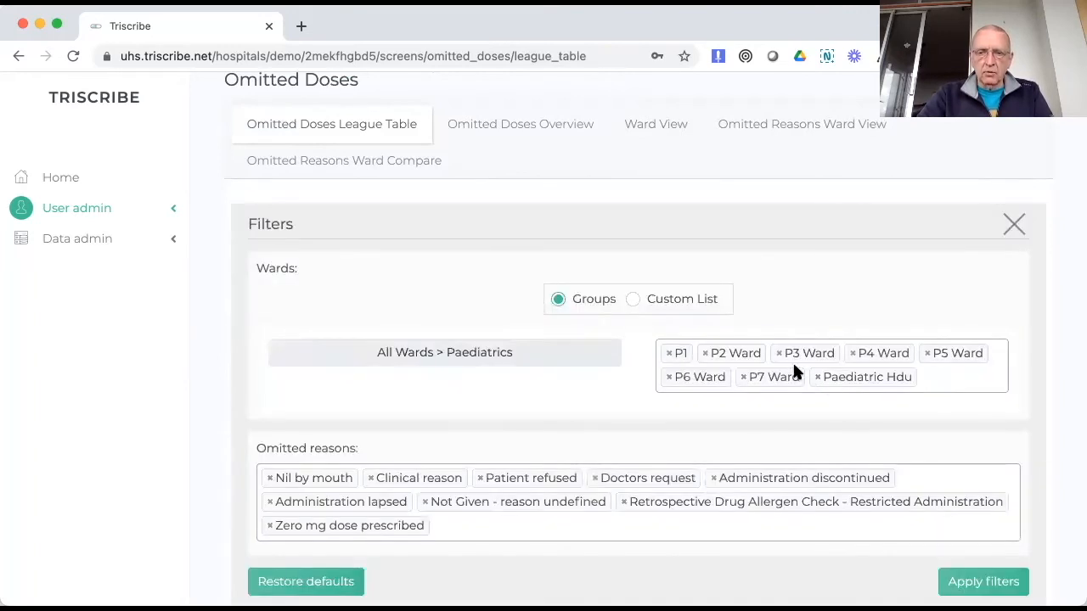
mouse_move(819, 383)
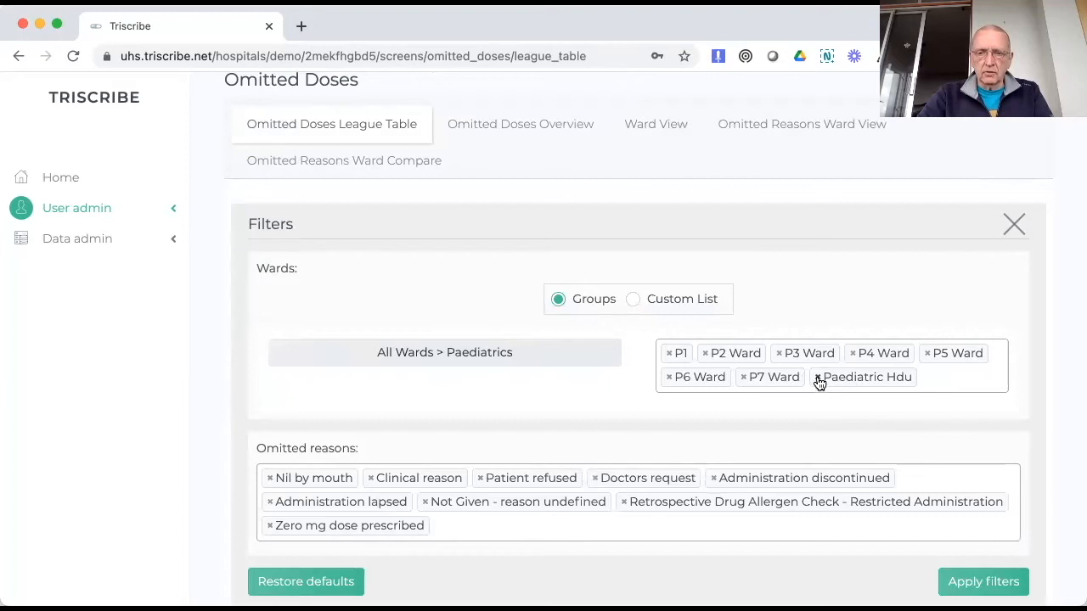
click(821, 377)
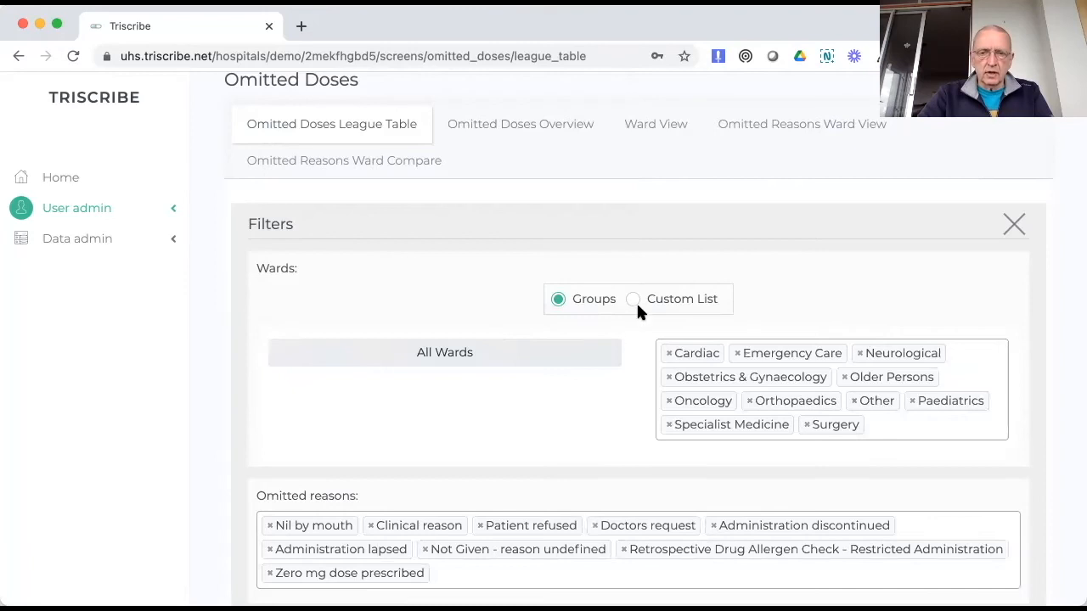
mouse_move(636, 302)
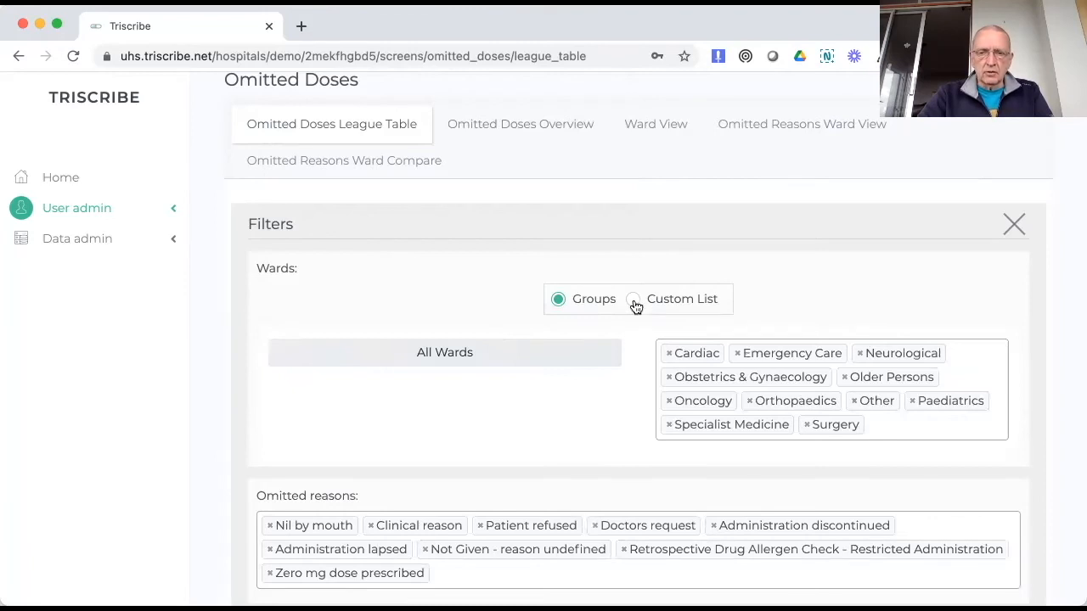
- Switch the ward filter to a custom list, add P4 Ward, and start searching 'g3'
click(633, 299)
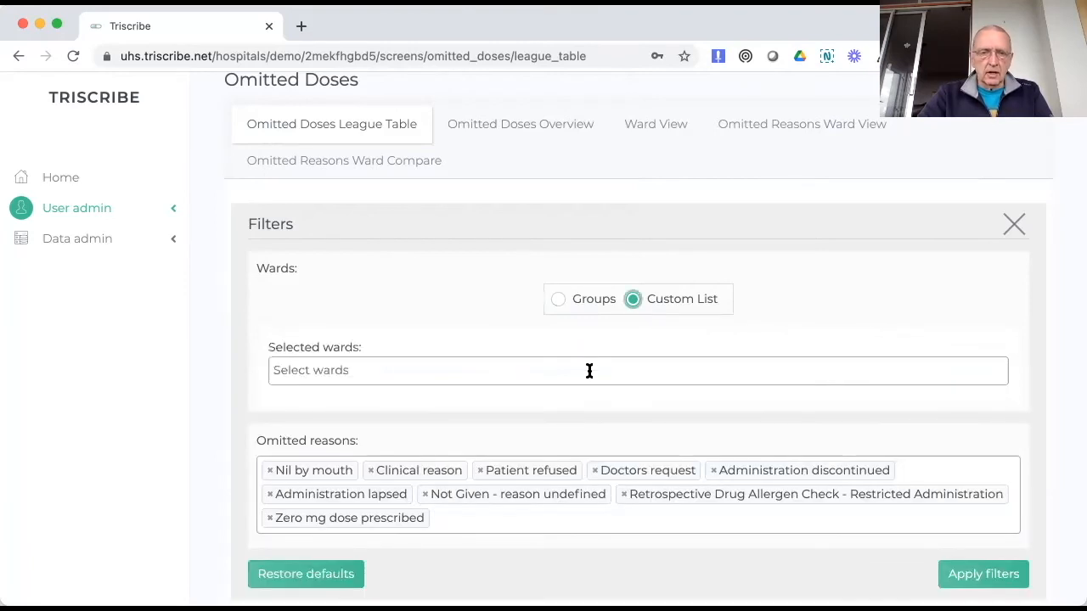
click(590, 370)
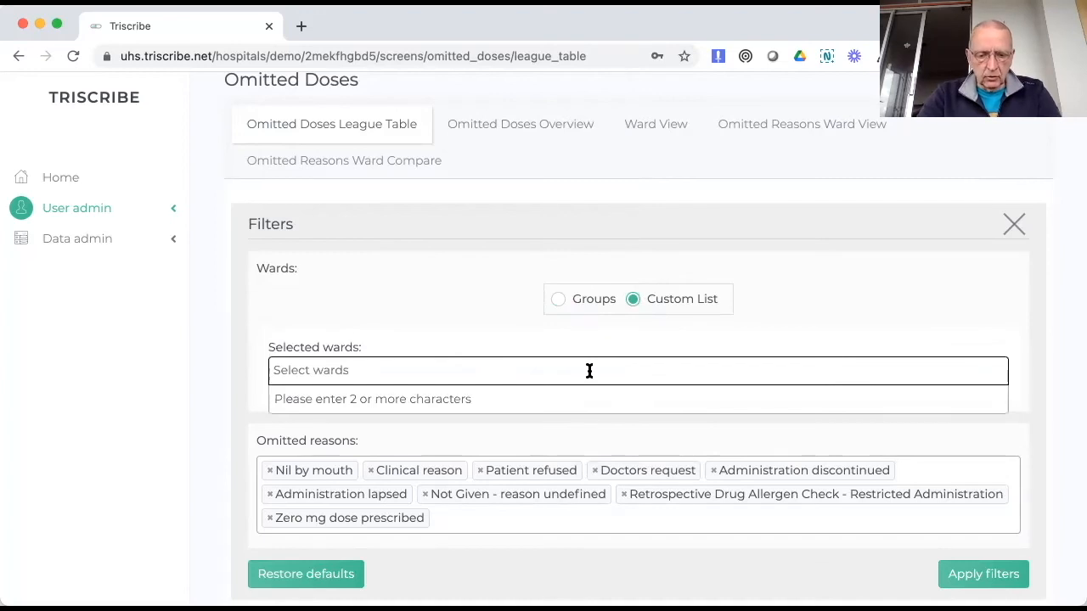
text(p)
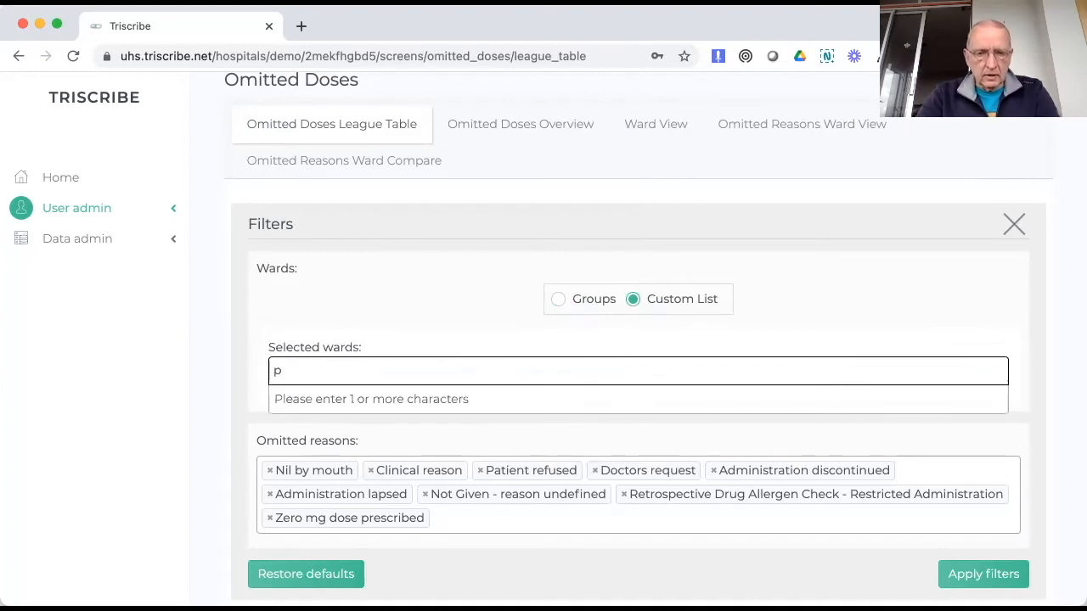
text(4 Ward)
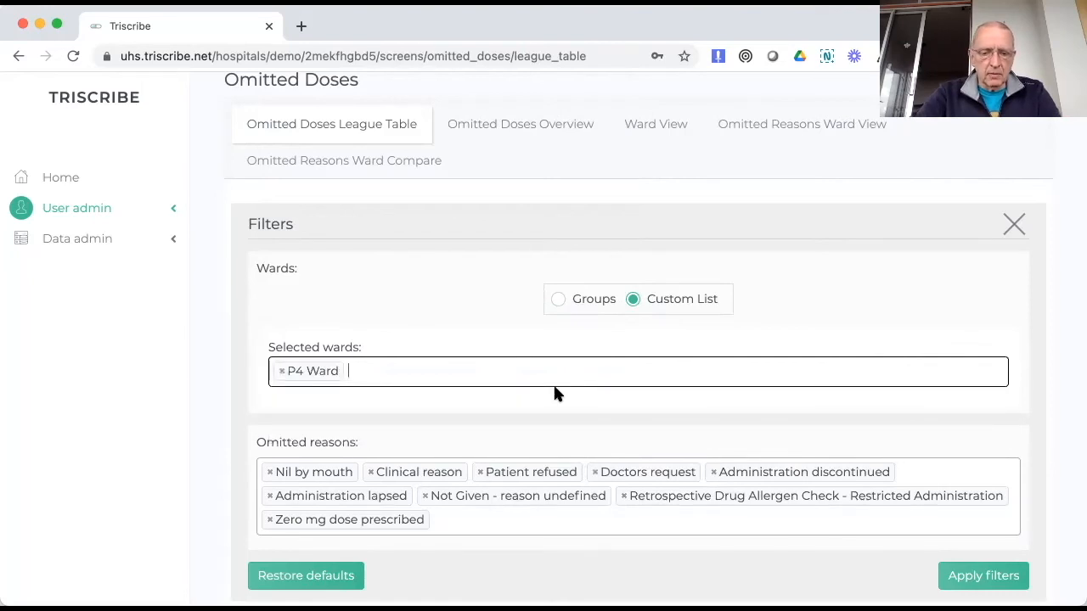
text(g3)
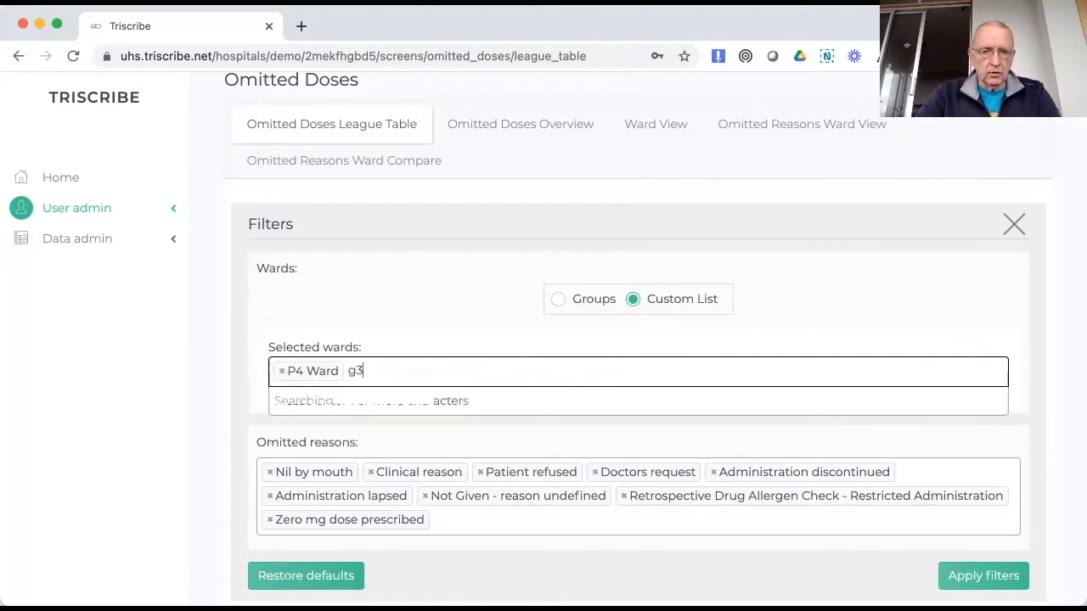